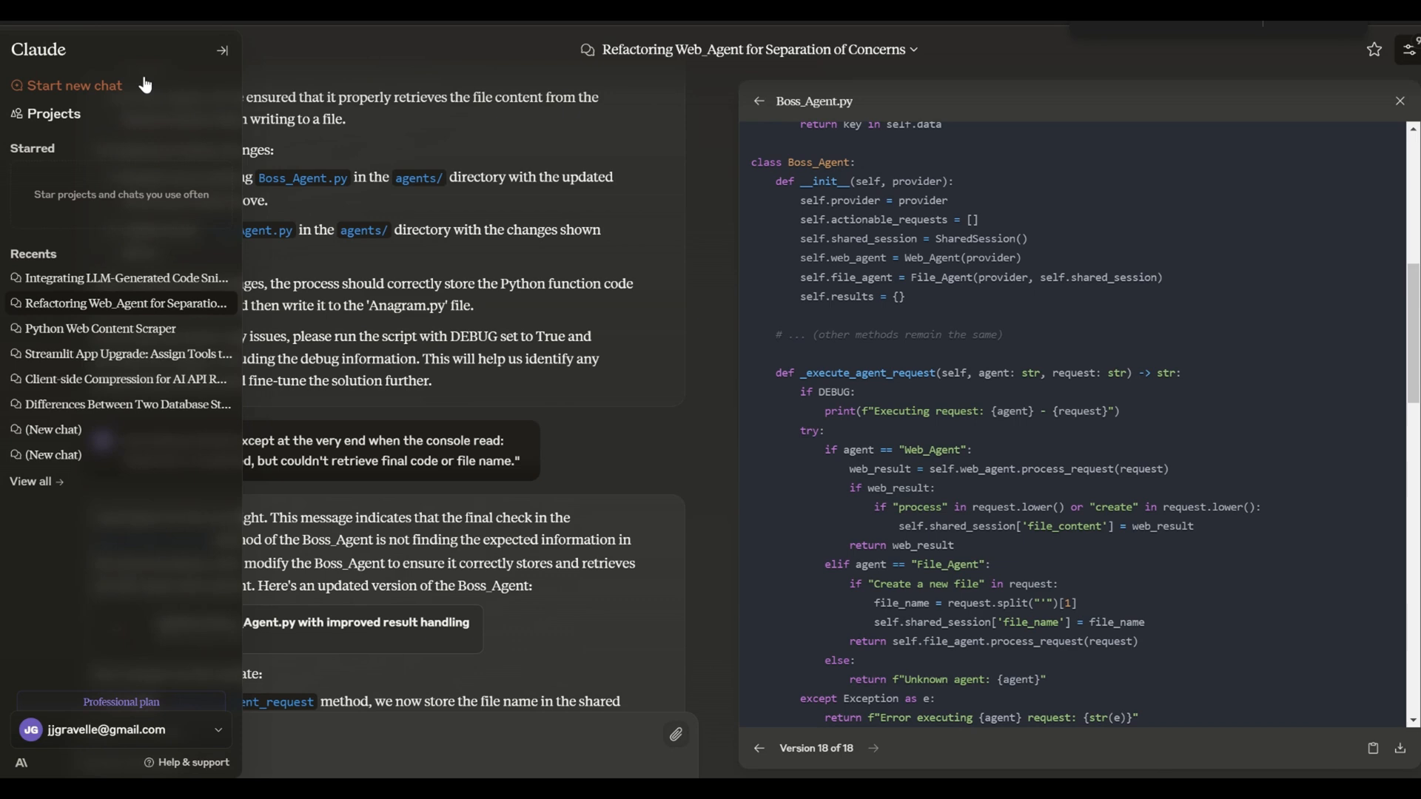
- Collapse Claude's recent-chats sidebar so the Boss_Agent.py artifact fills the window
{"action": "left_click", "coordinate": [222, 50]}
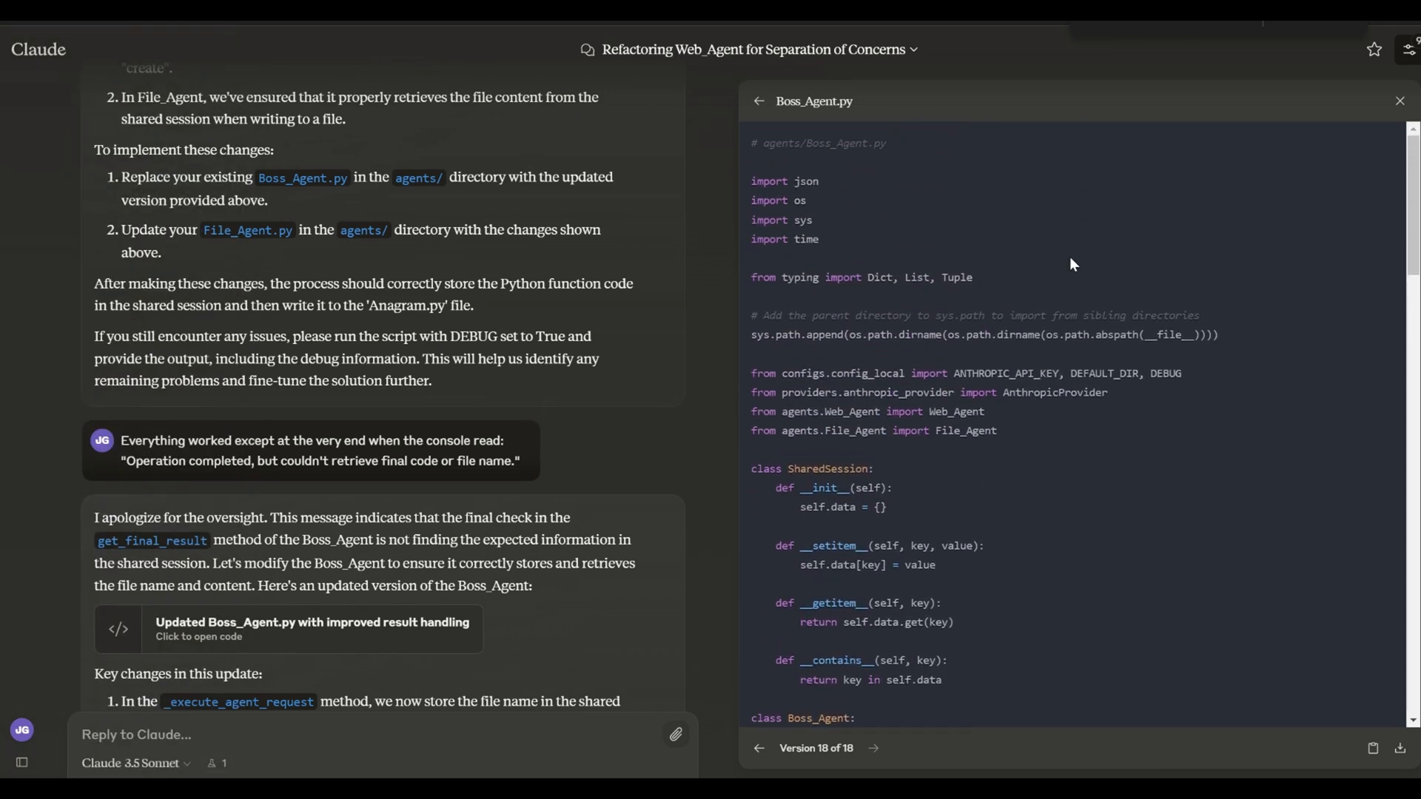
{"action": "scroll", "scroll_direction": "down", "scroll_amount": 3}
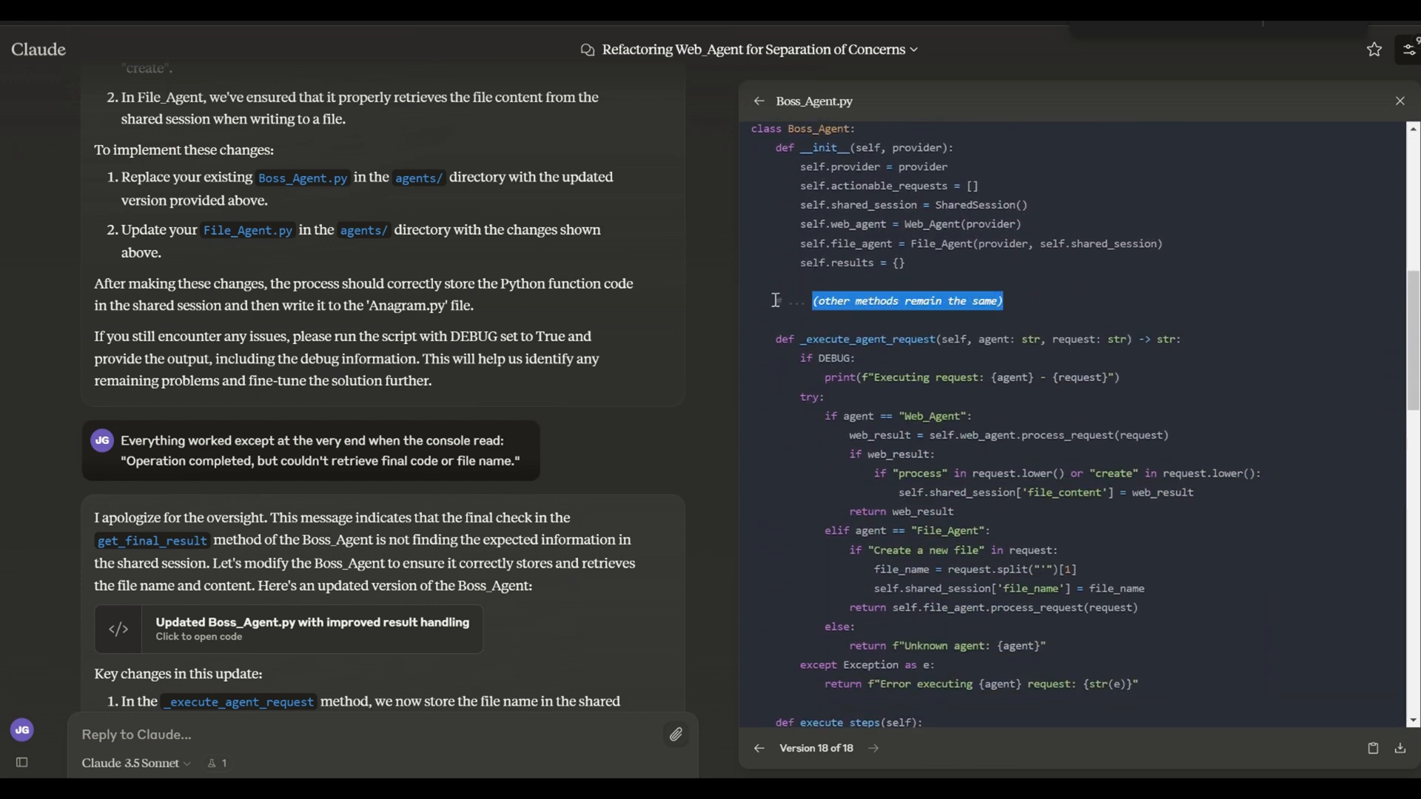
{"action": "scroll", "scroll_direction": "down", "scroll_amount": 3}
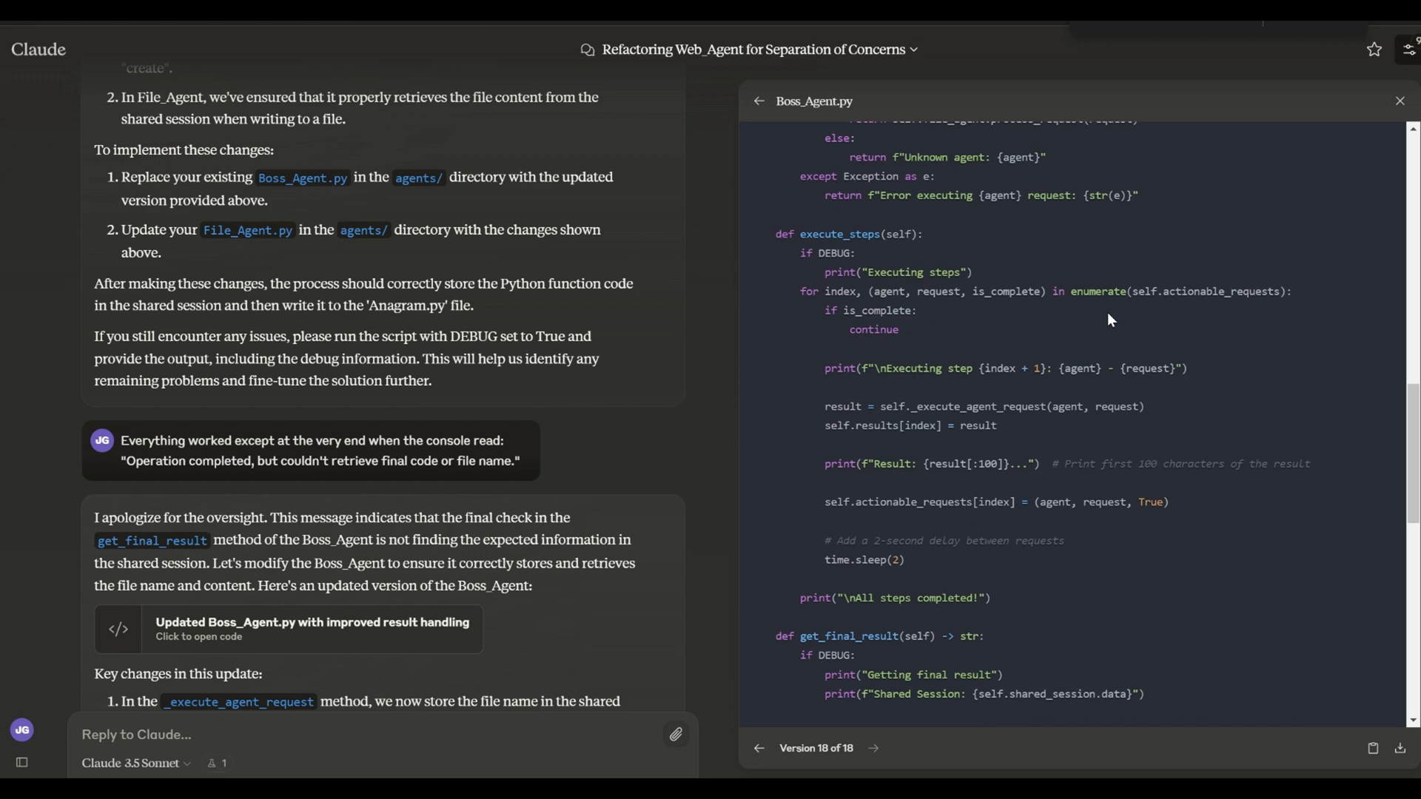
{"action": "scroll", "scroll_direction": "down", "scroll_amount": 3}
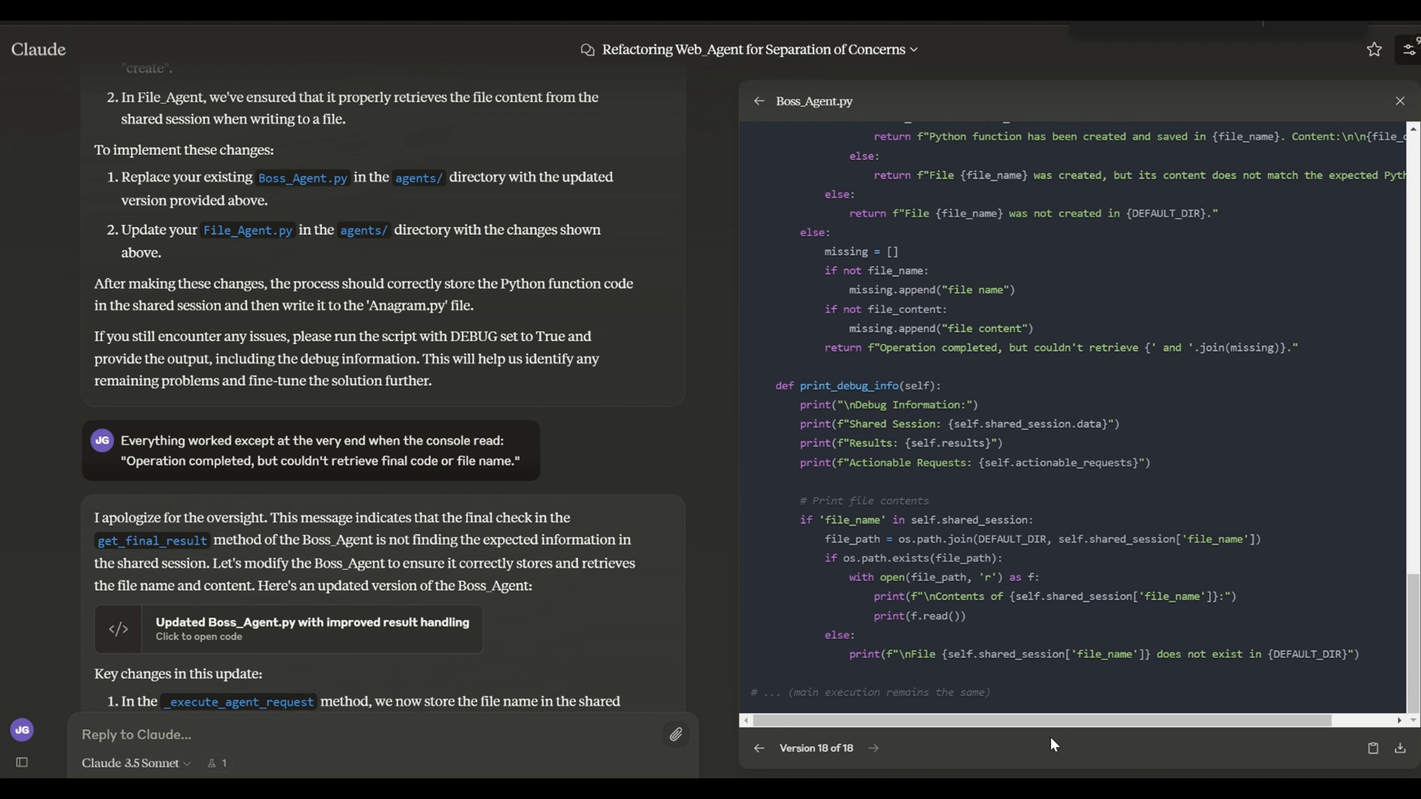
{"action": "mouse_move", "coordinate": [1040, 735]}
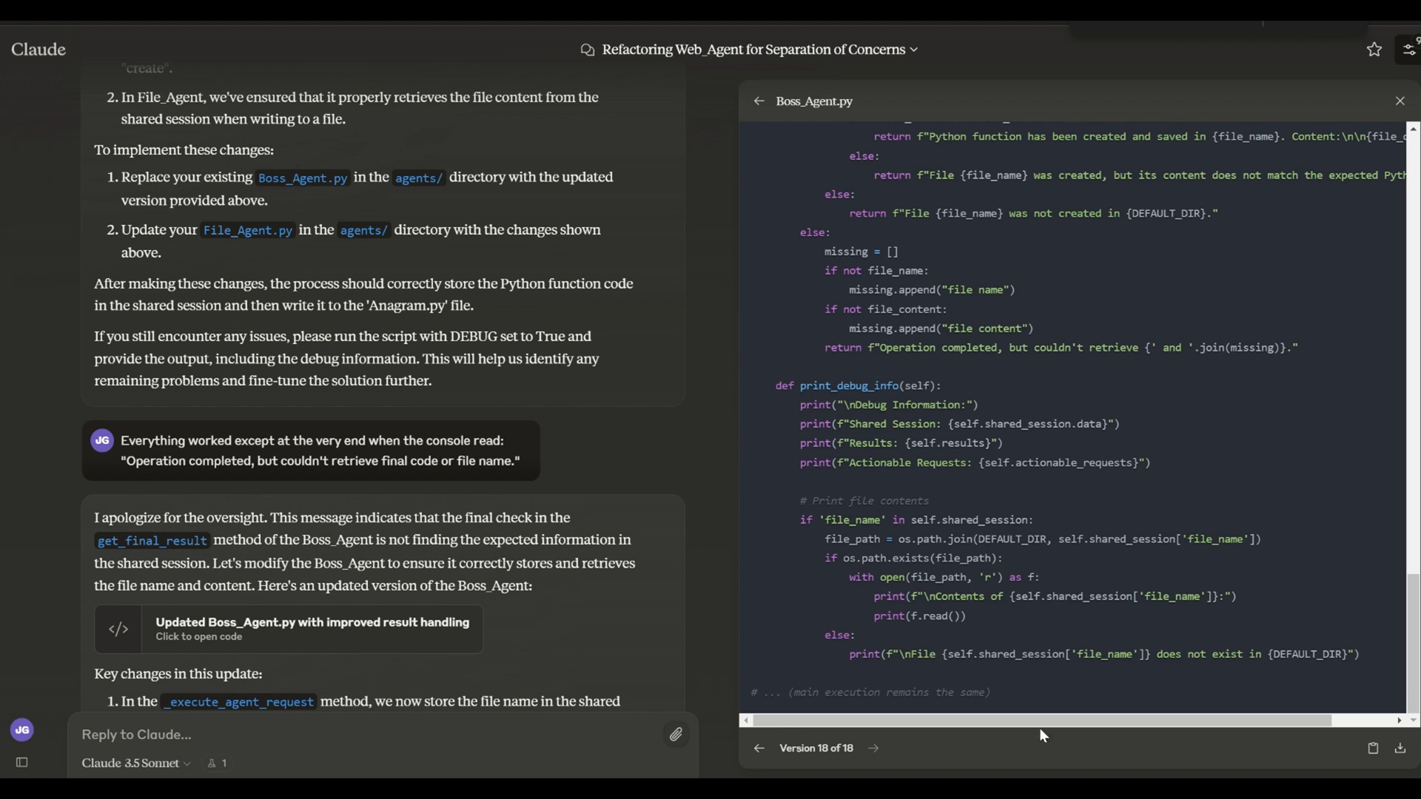
{"action": "mouse_move", "coordinate": [1103, 702]}
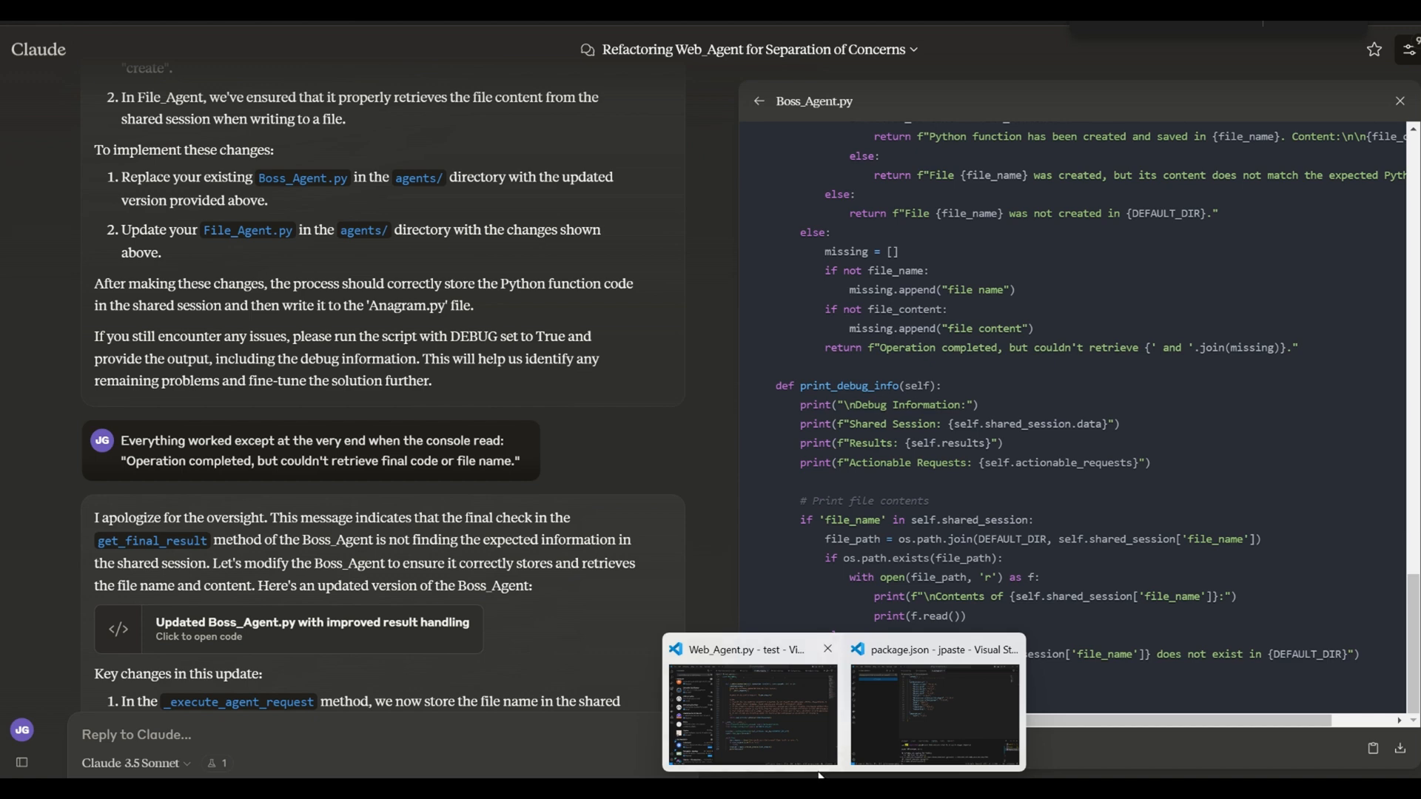
{"action": "mouse_move", "coordinate": [761, 732]}
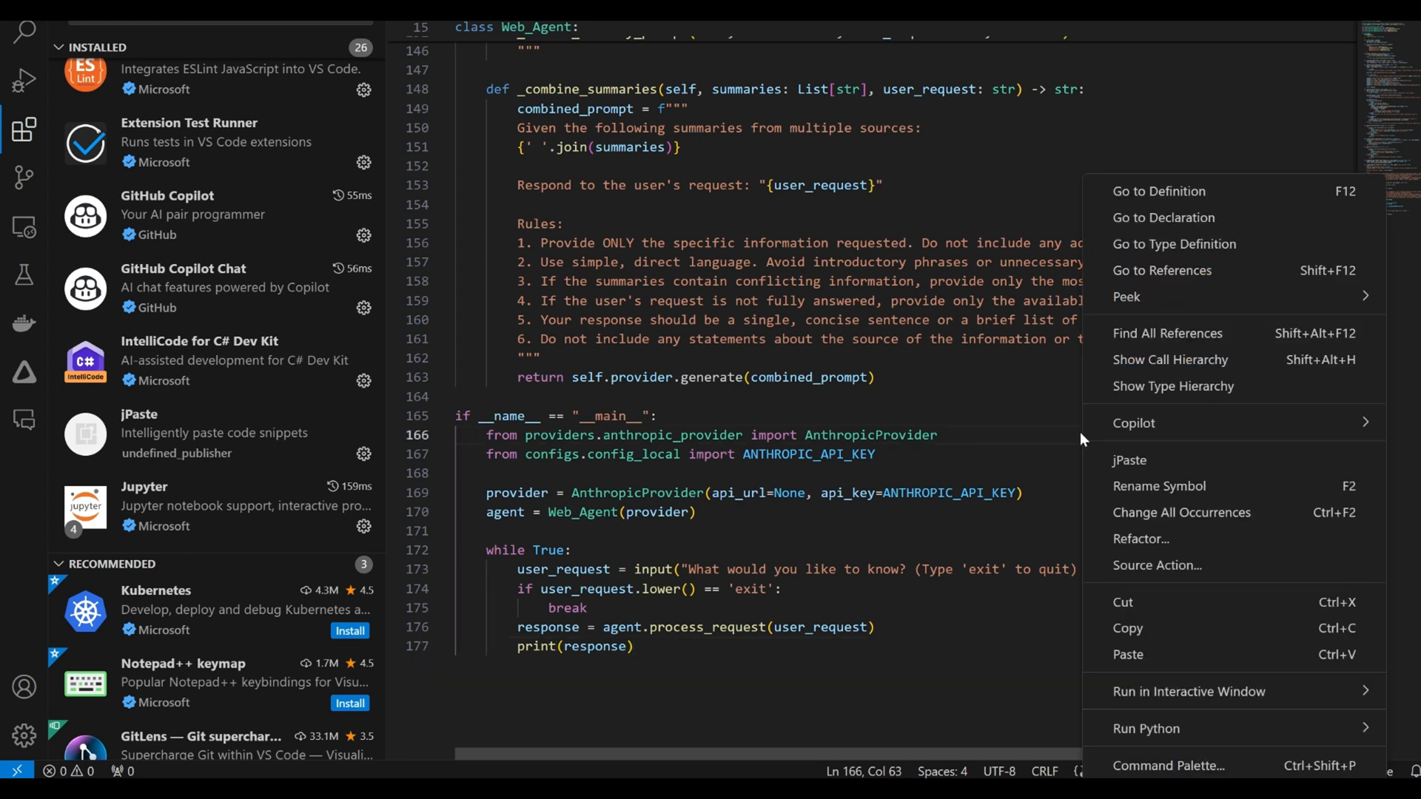
{"action": "mouse_move", "coordinate": [1138, 465]}
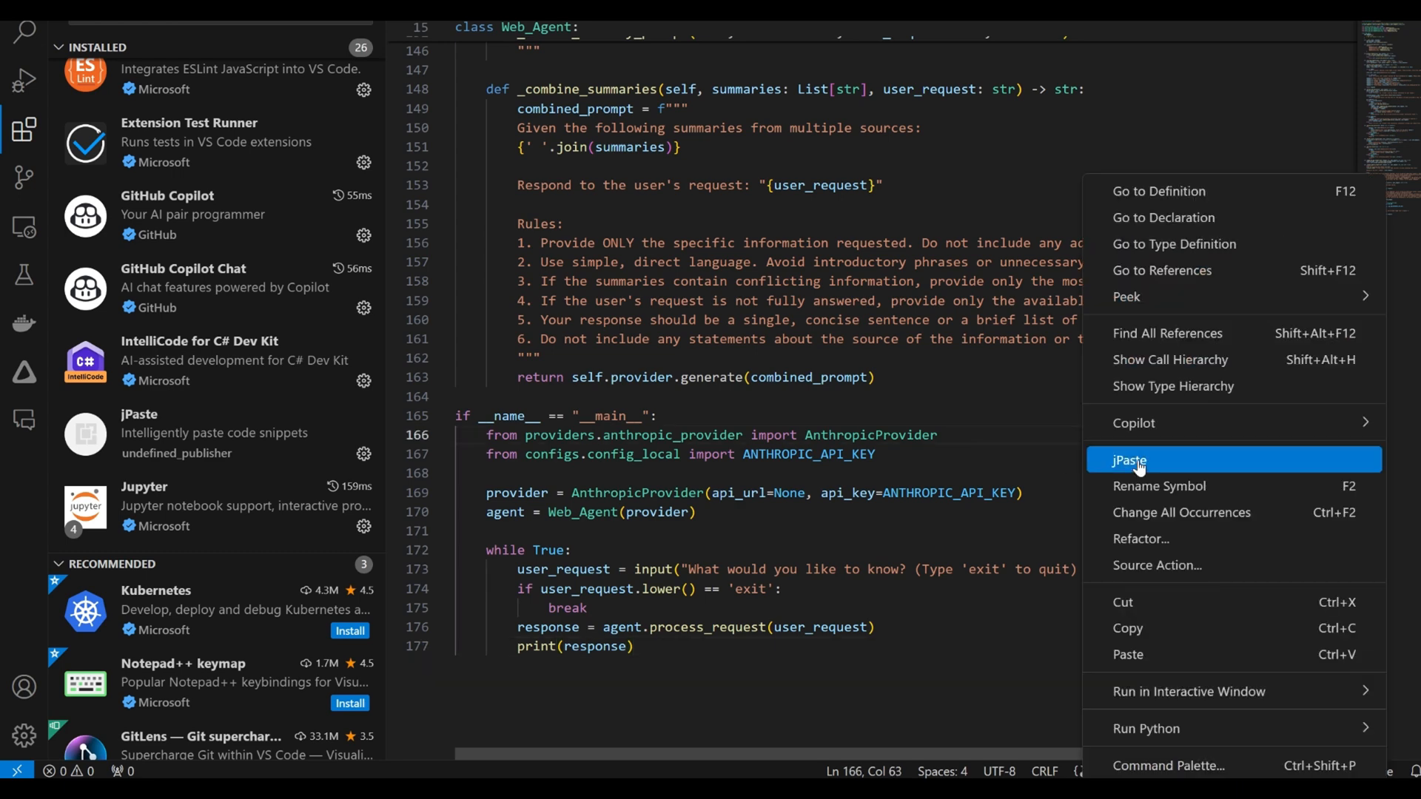
- Merge the copied Boss_Agent code into Web_Agent.py with jPaste and select the success message
{"action": "left_click", "coordinate": [1130, 460]}
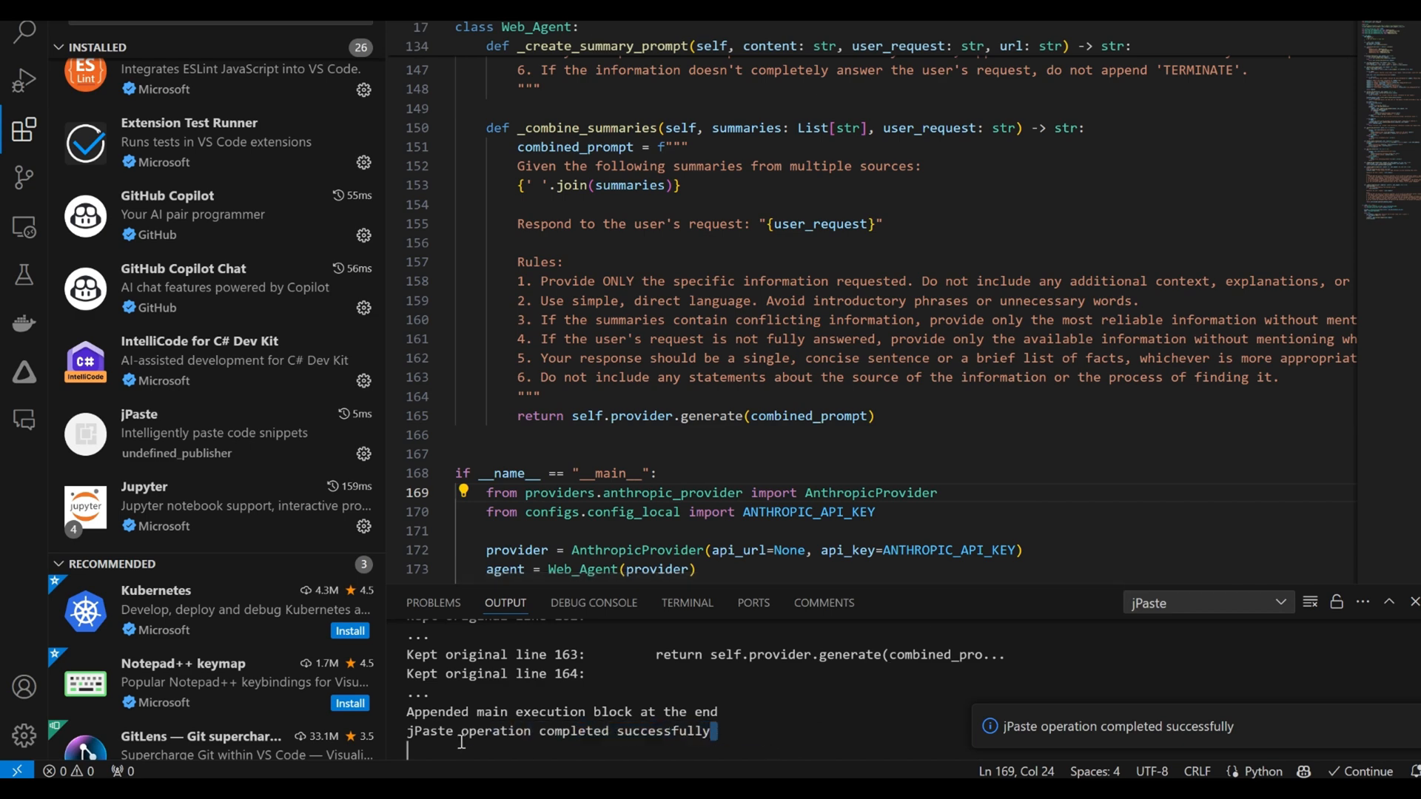
{"action": "triple_click", "coordinate": [558, 731]}
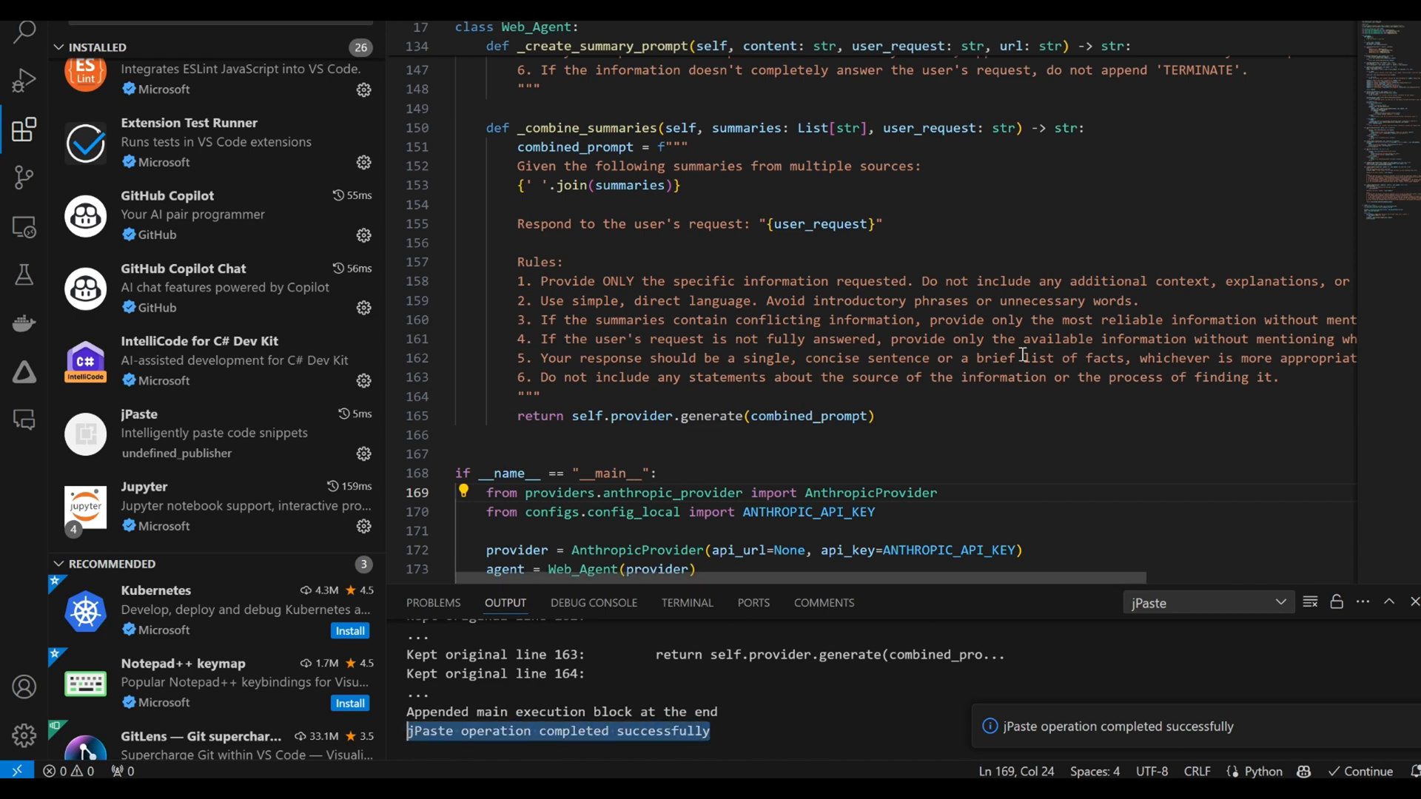